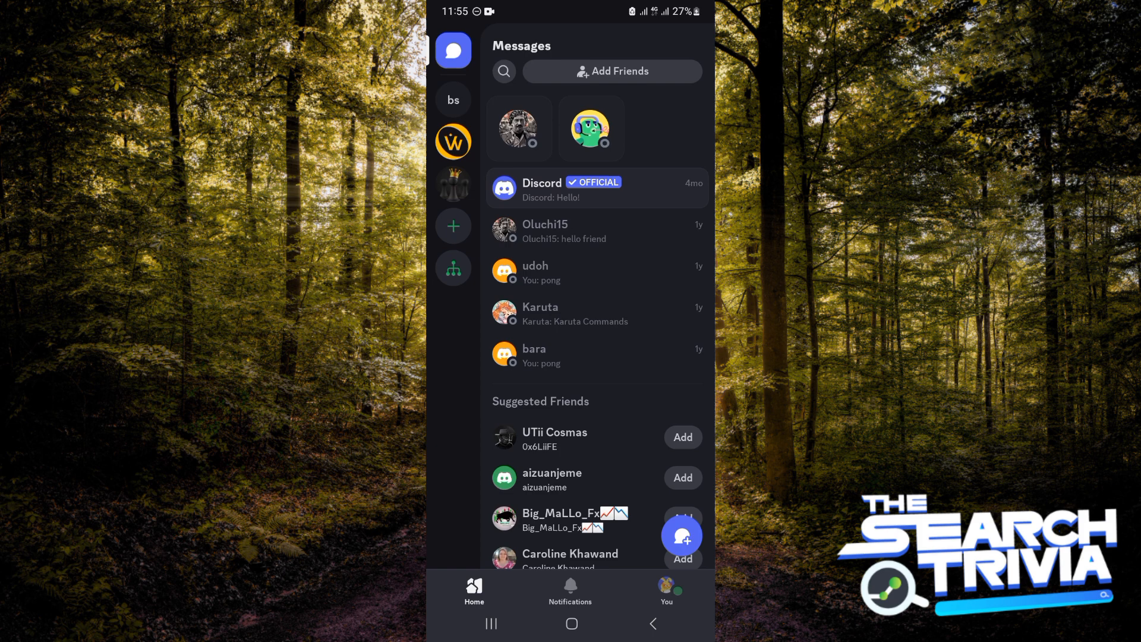
From #general's message box, choose Polls among the attachment options to begin a new poll.
click(560, 314)
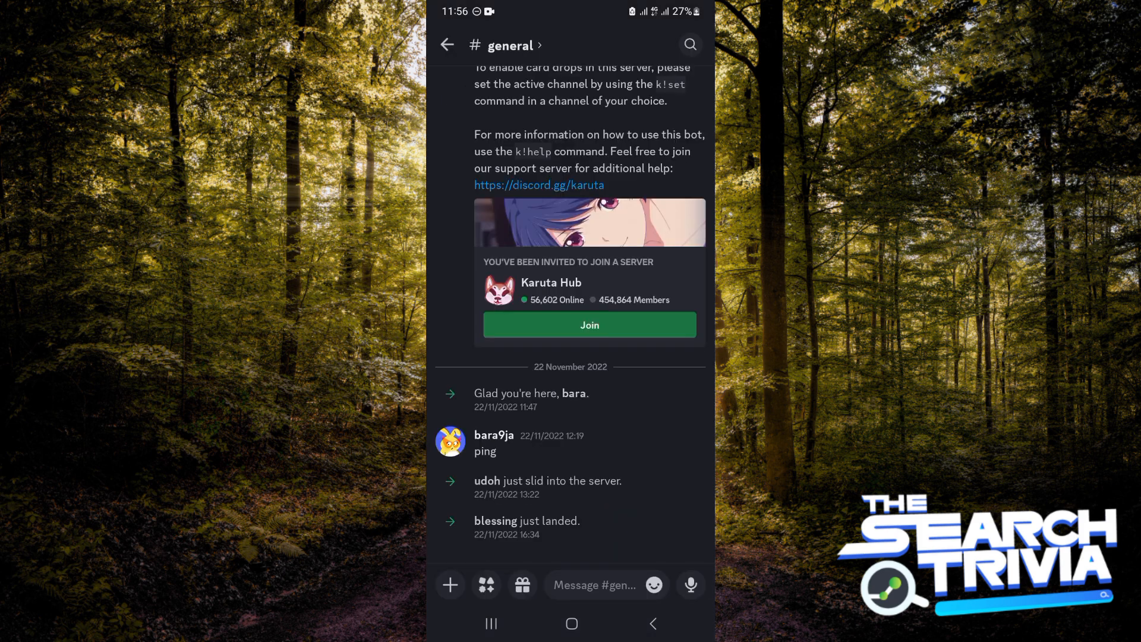
scroll(down, 3)
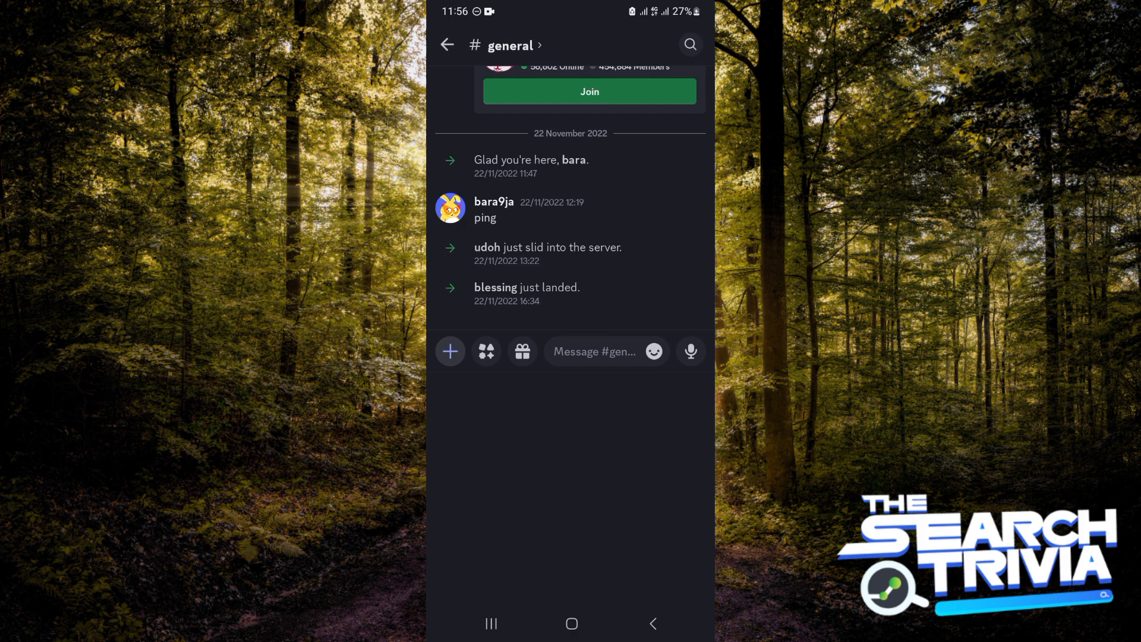
click(450, 352)
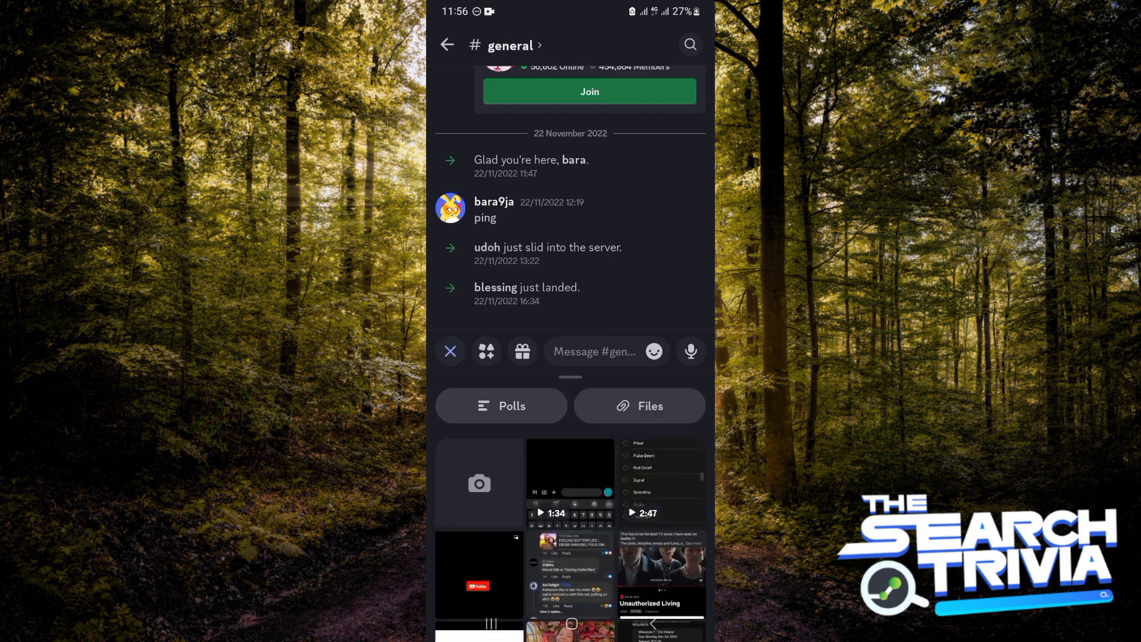
click(500, 406)
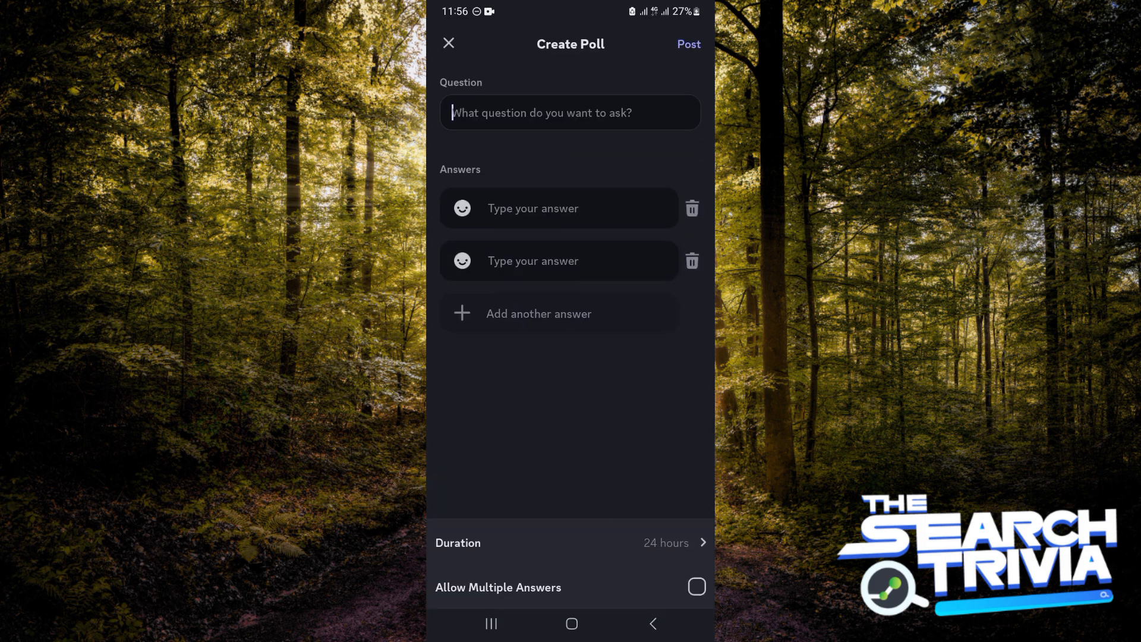
Enter the poll question 'Are you a subscriber', accepting autocorrect.
click(570, 111)
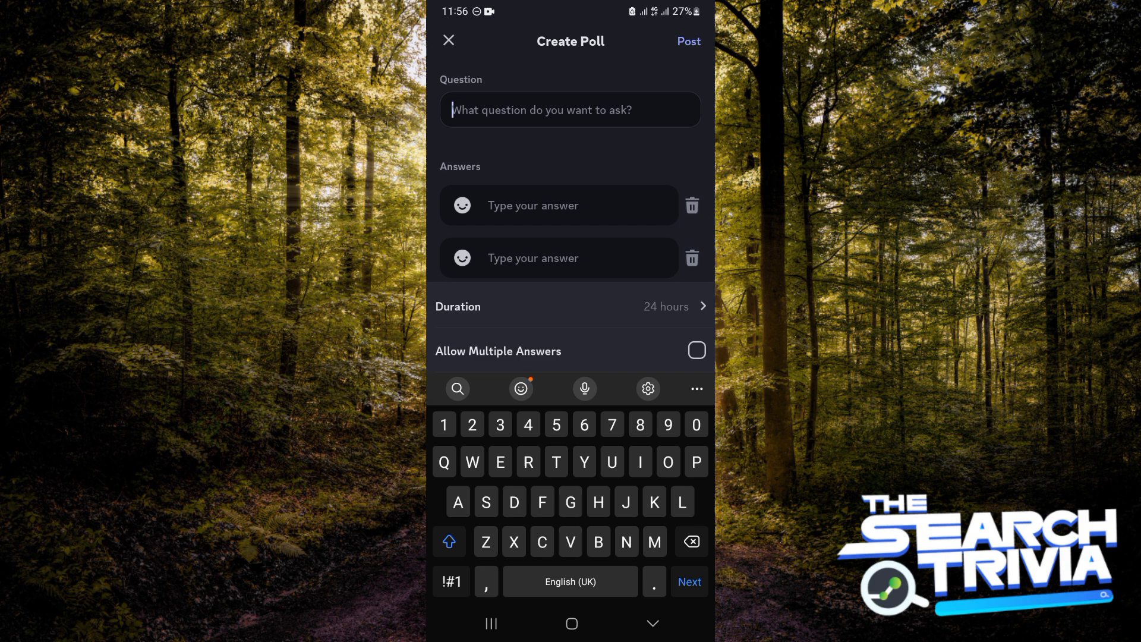
text(A)
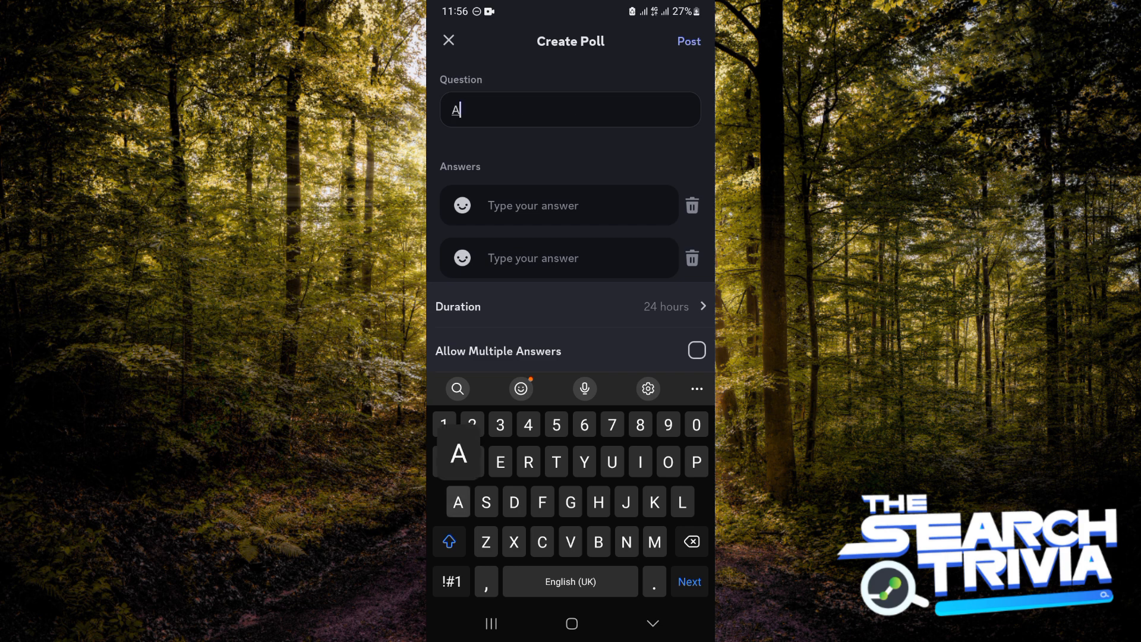
text(re you a subce)
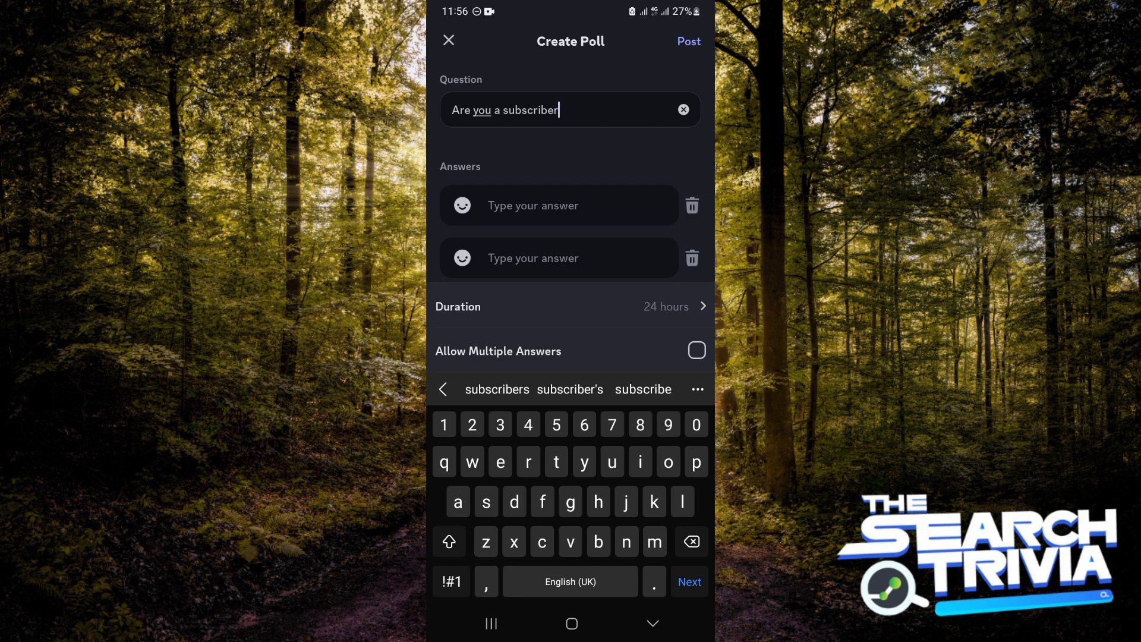
Fill the two answer fields with 'Yes' and 'No'.
click(559, 206)
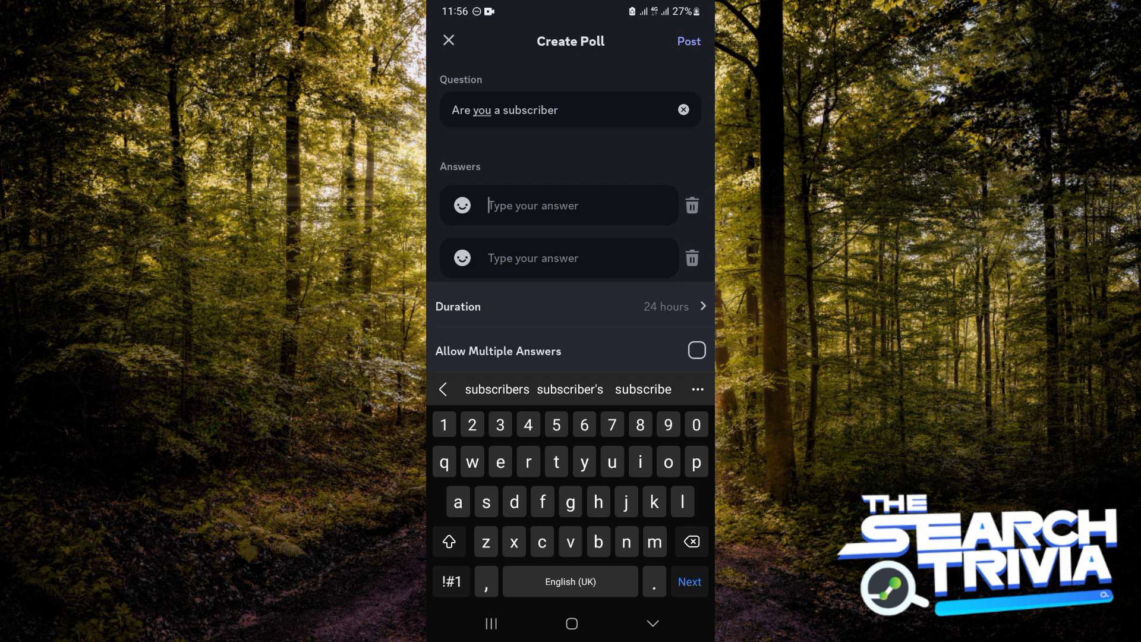
click(448, 542)
text(No)
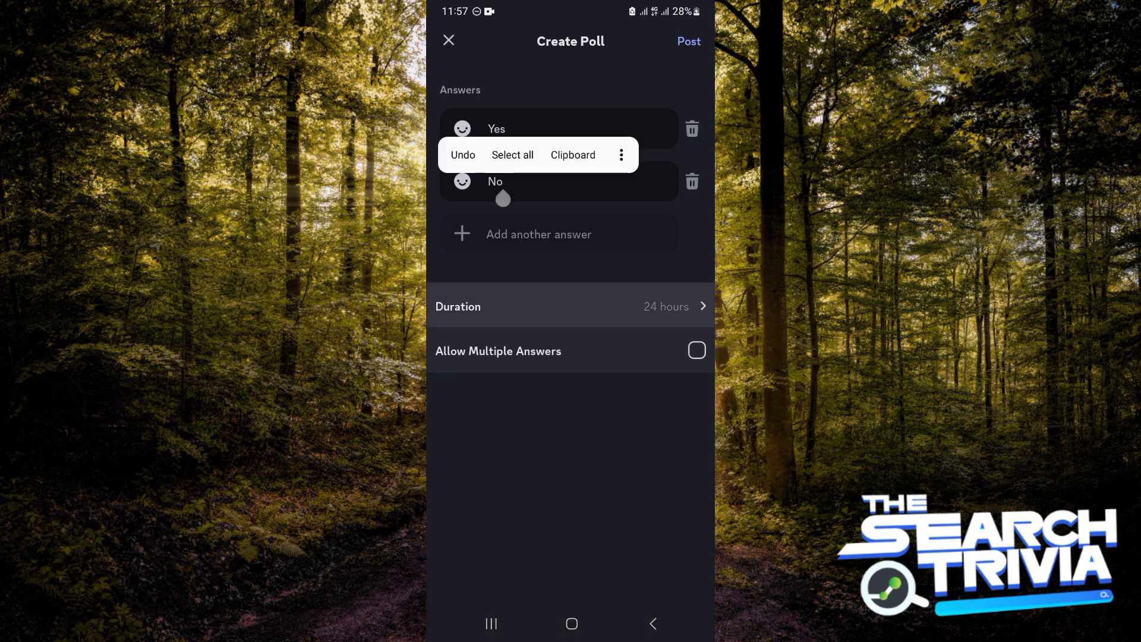
click(569, 306)
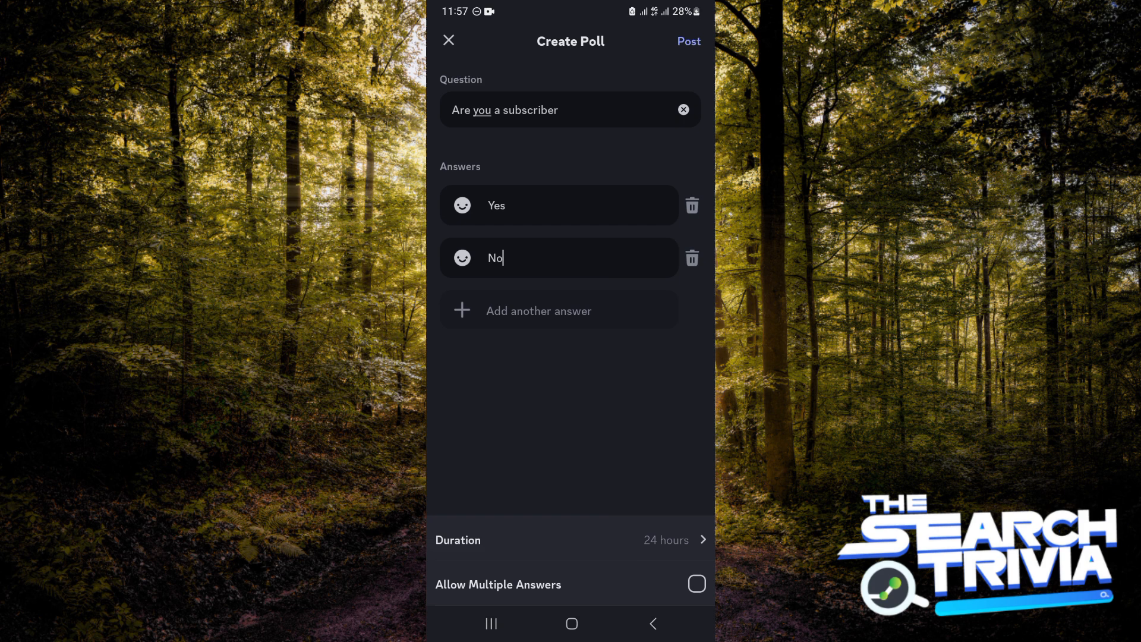
Enable Allow Multiple Answers and post the poll to #general.
click(695, 584)
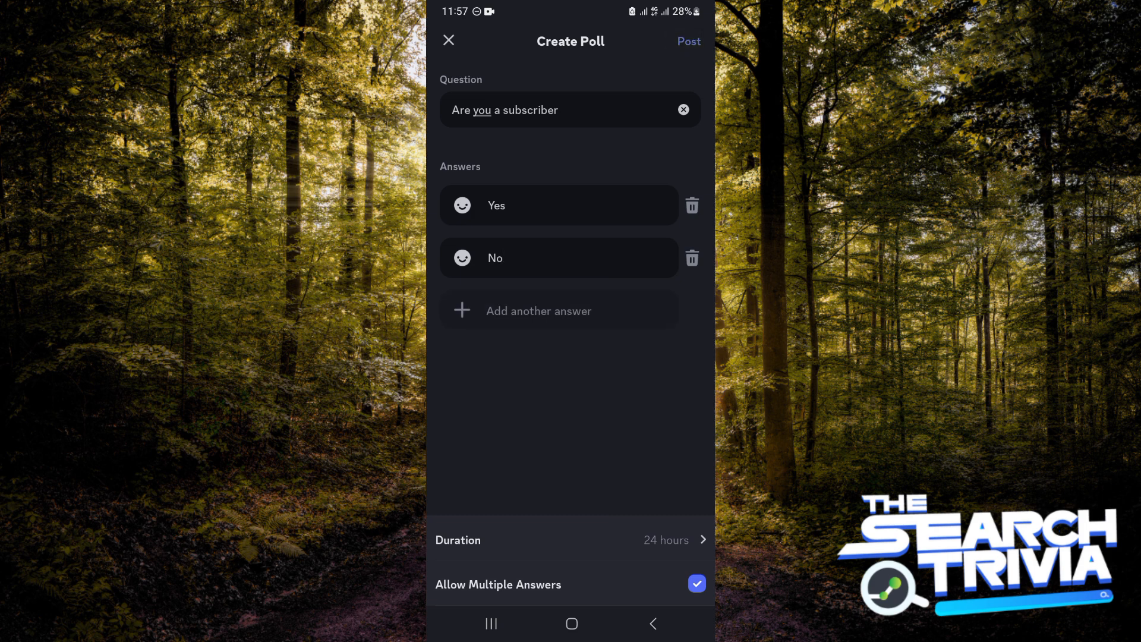
click(687, 42)
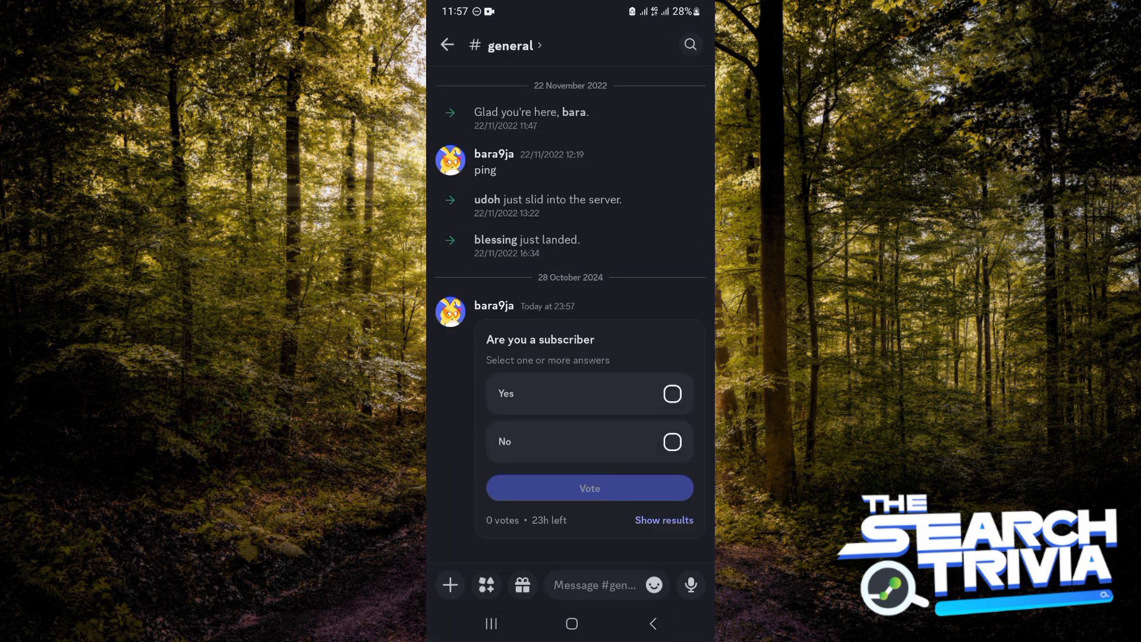